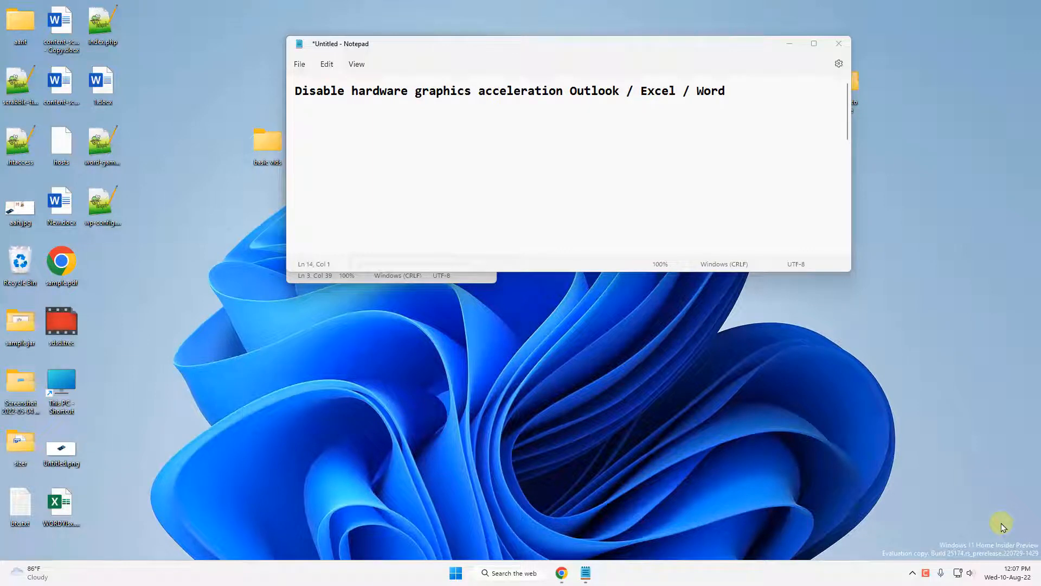
mouse_move(781, 265)
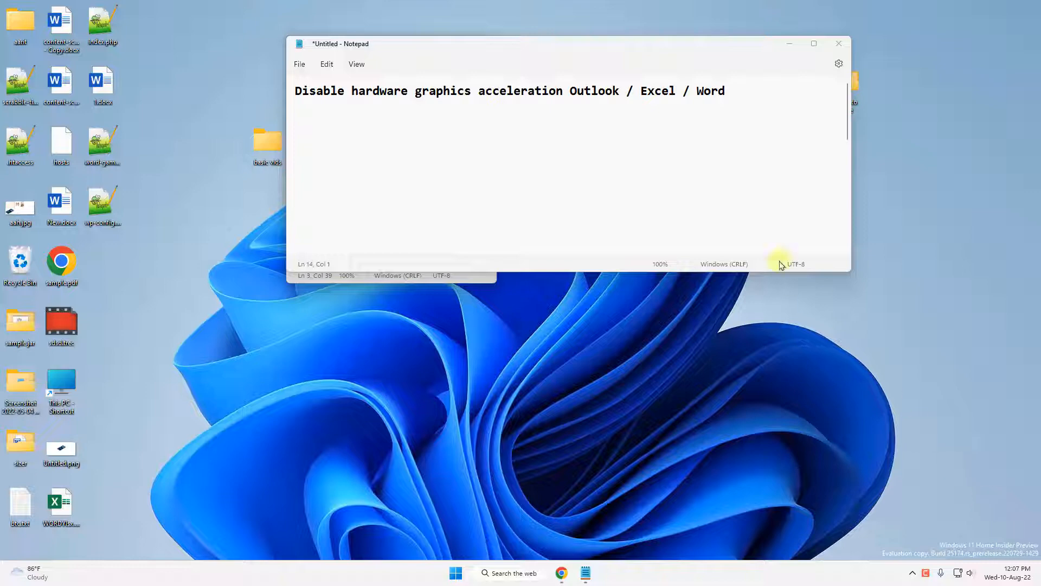
mouse_move(718, 206)
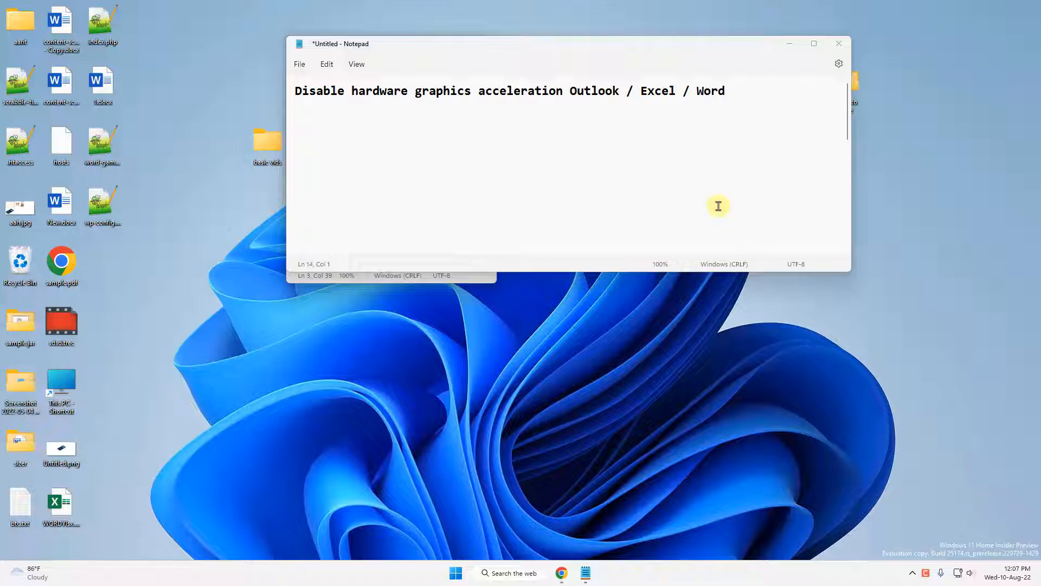
Launch Registry Editor from Start search by searching 'registry editor'
left_click(509, 572)
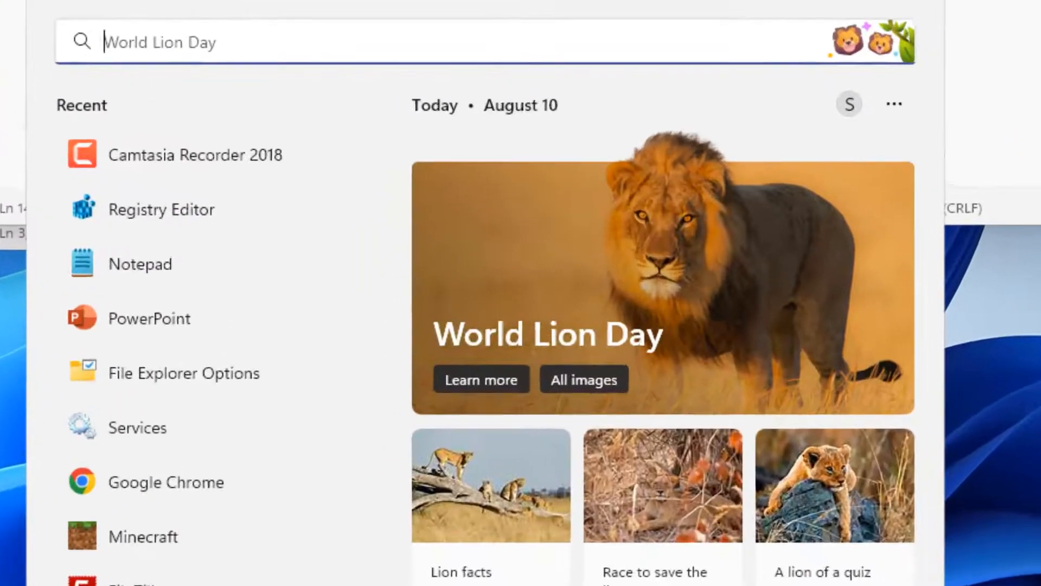
type("registry editor")
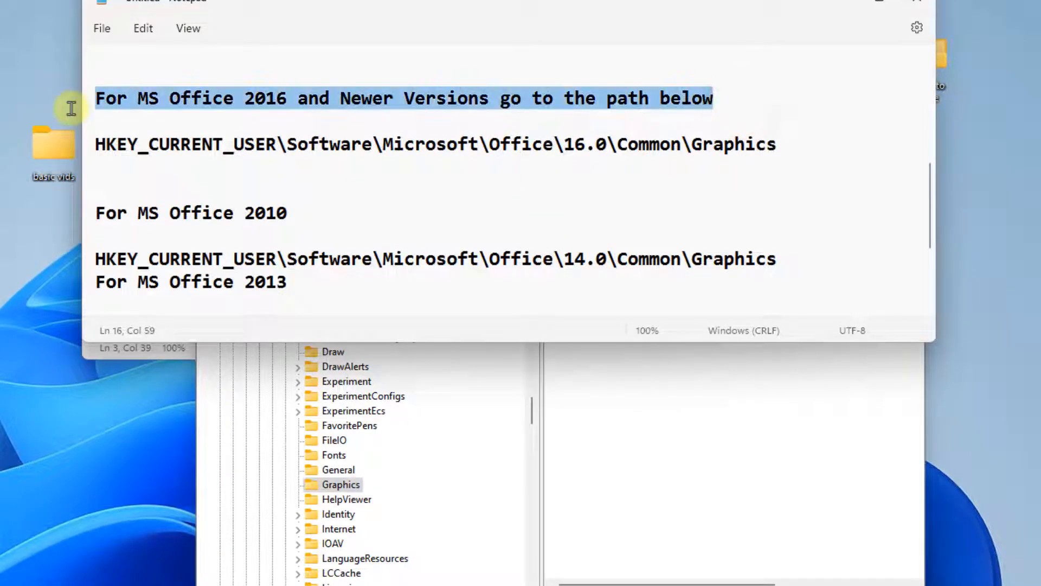
mouse_move(284, 111)
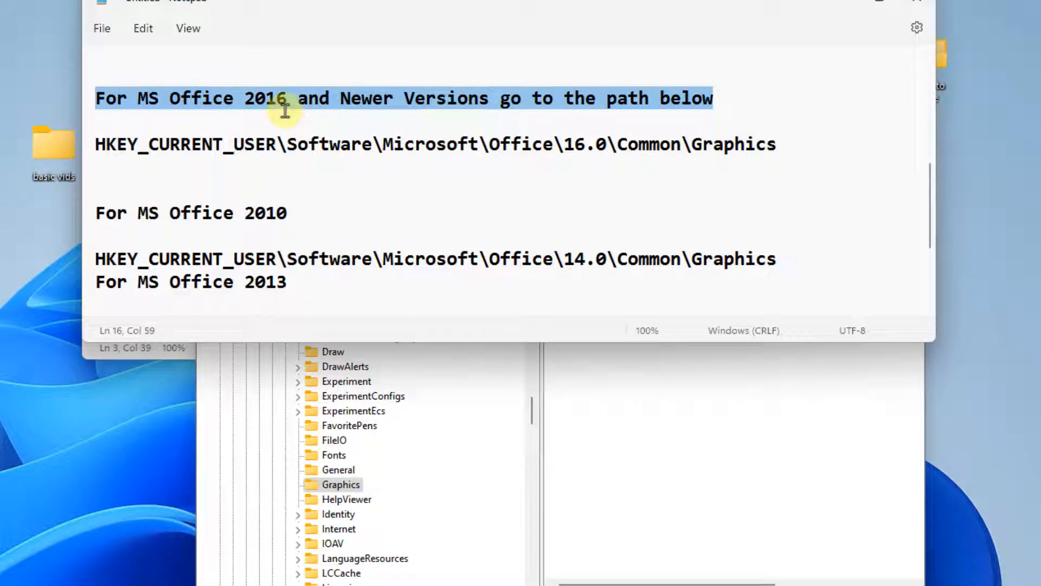
left_click(98, 144)
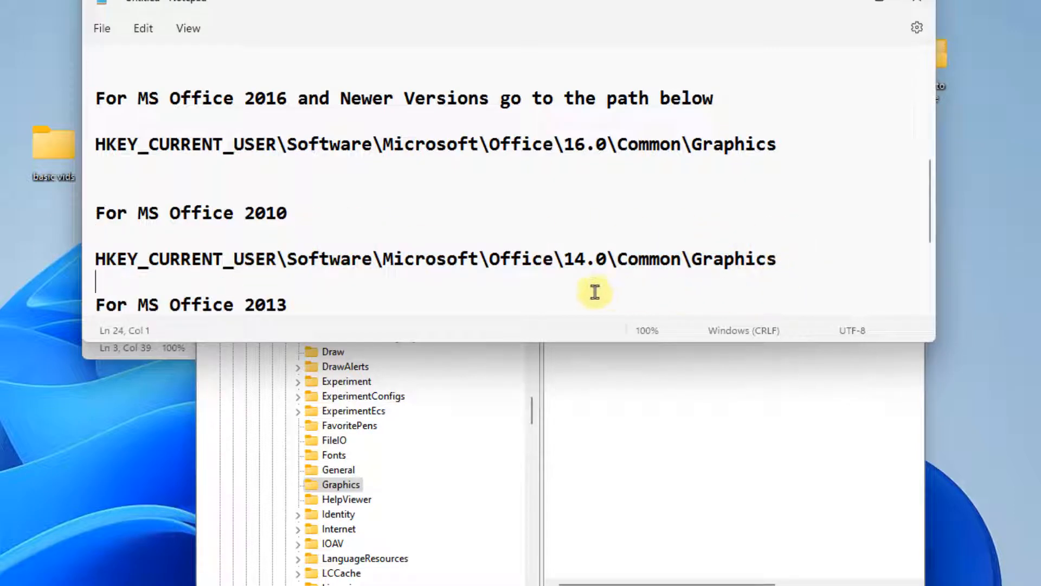
scroll("down", 3)
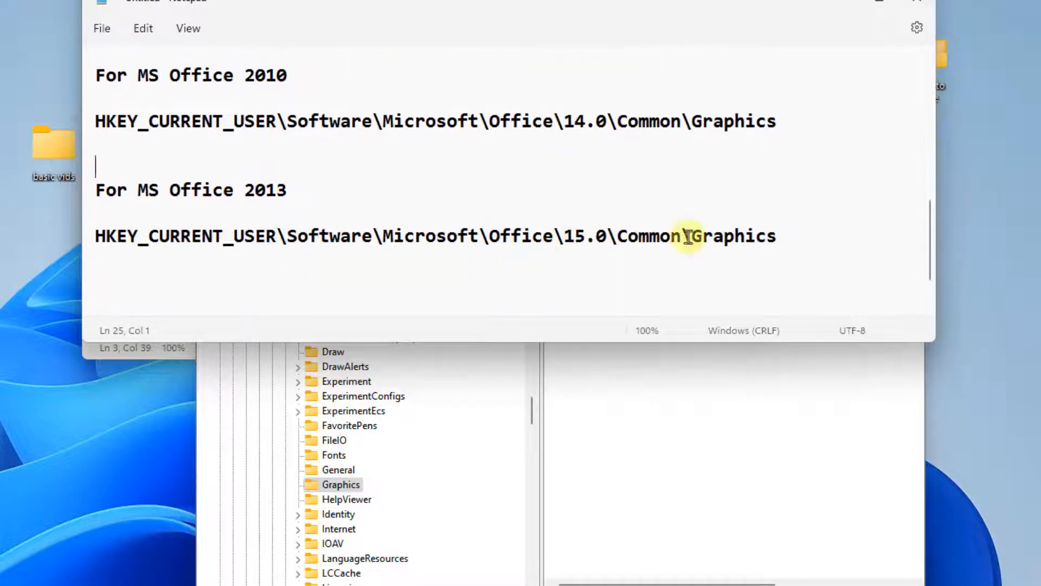
triple_click(435, 235)
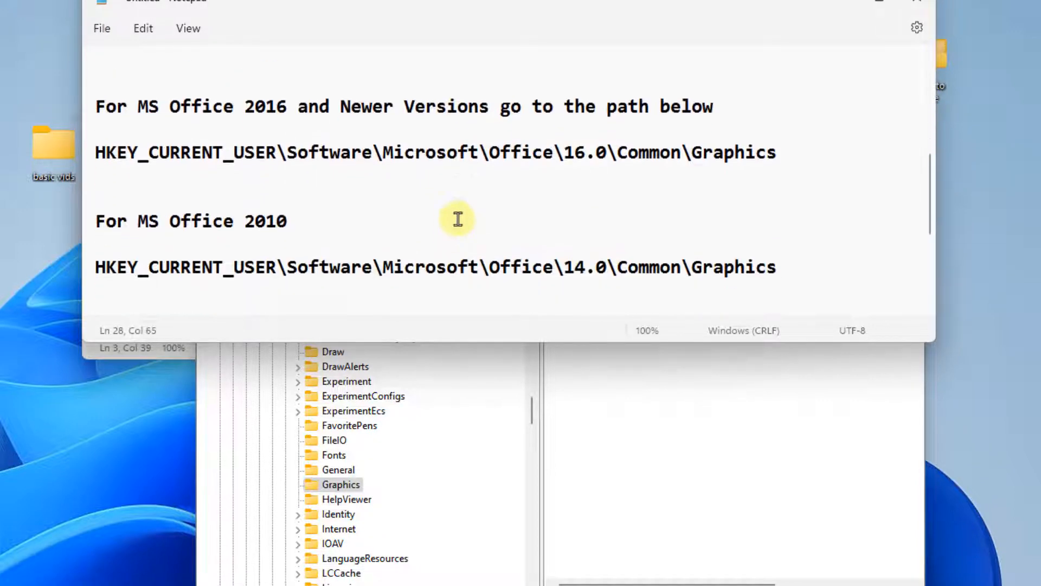
triple_click(435, 144)
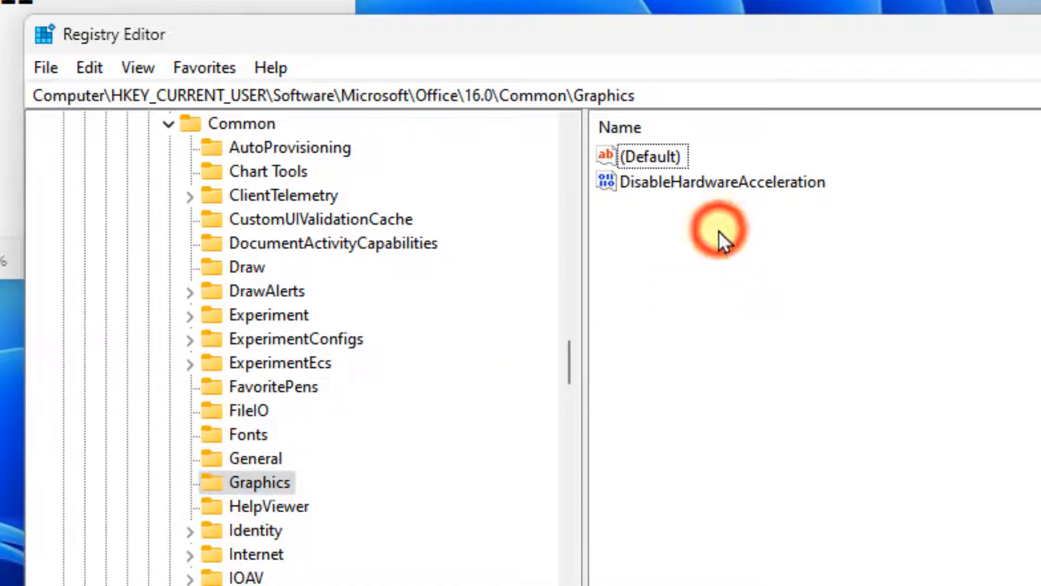
Confirm DisableHardwareAcceleration under Graphics keeps Value data 1
left_click(720, 181)
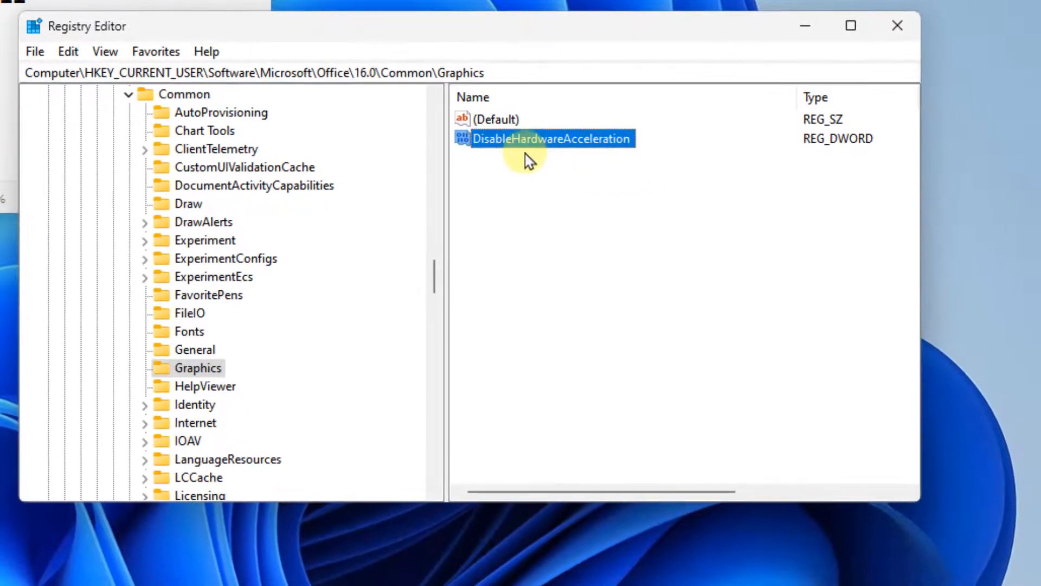
double_click(551, 138)
type("1")
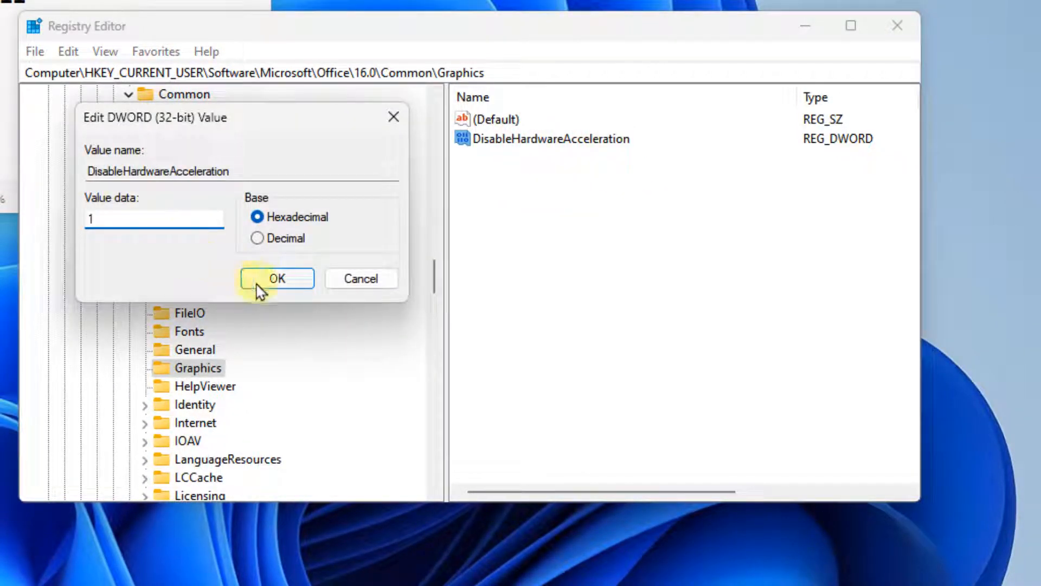
left_click(276, 277)
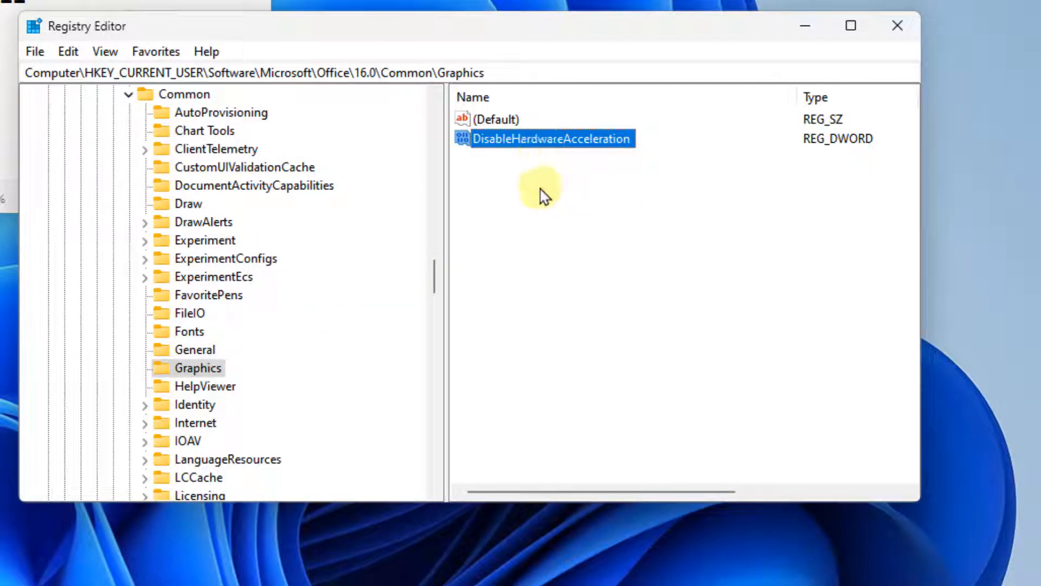
Add a new 32-bit DWORD under Graphics with a mistyped name and request its deletion
right_click(538, 190)
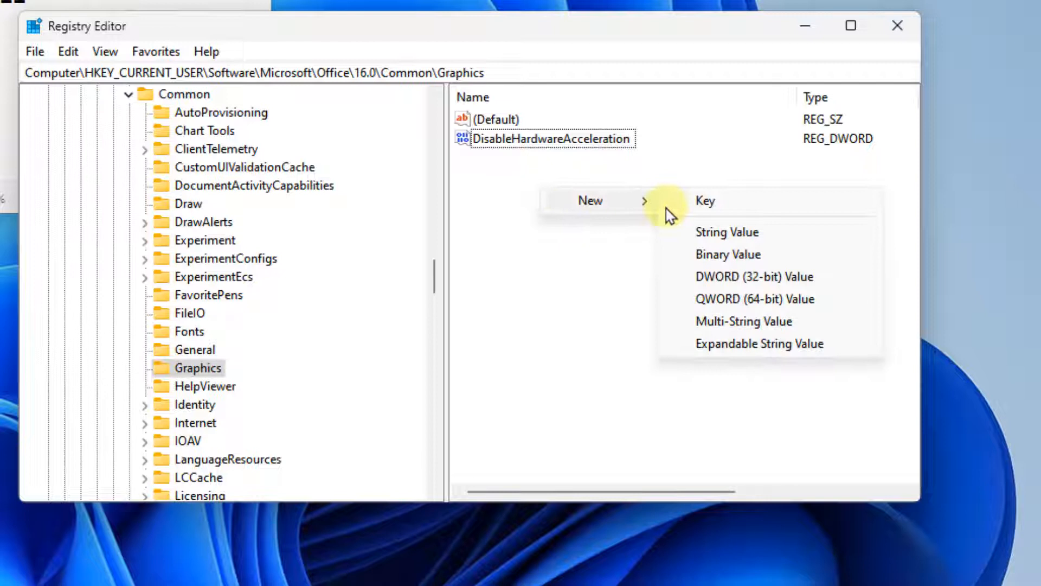
left_click(753, 276)
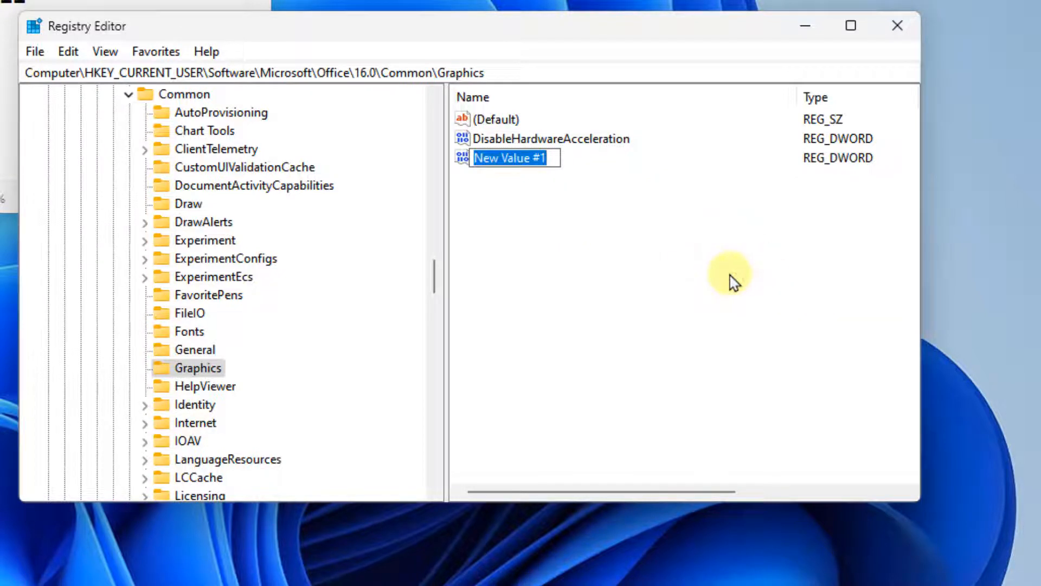
type("Dio")
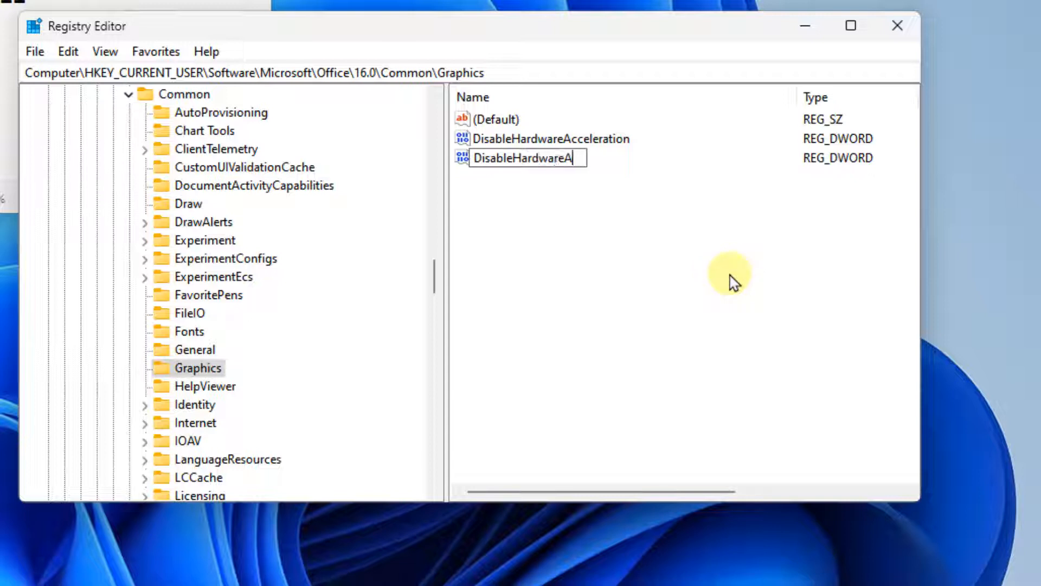
type("ccele")
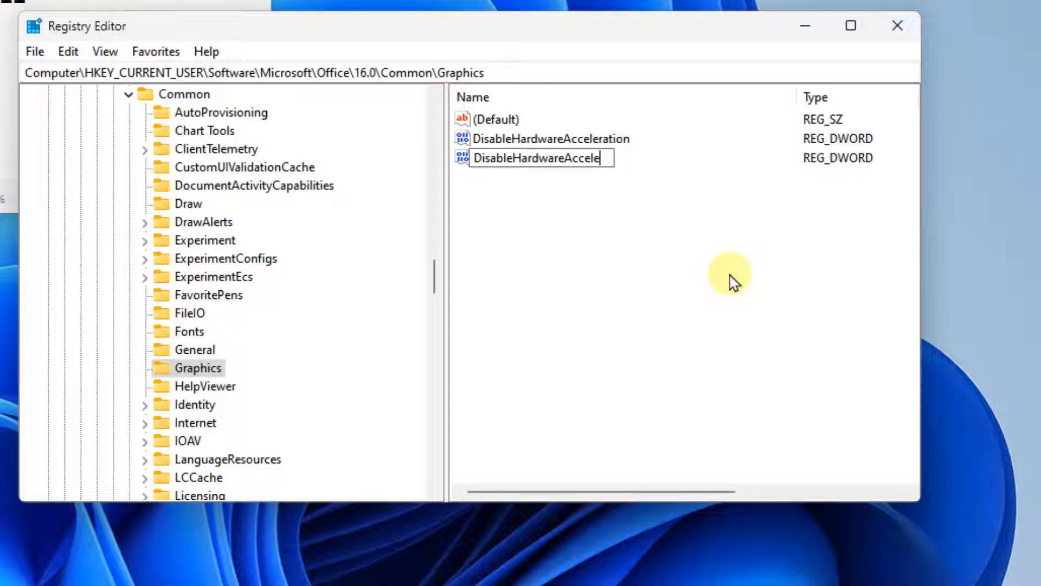
type("\\")
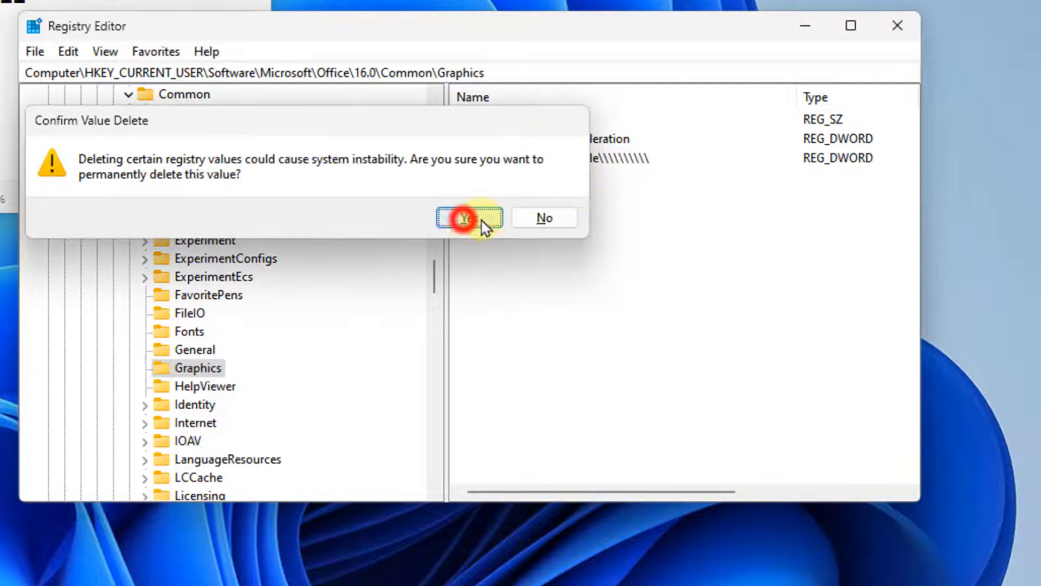
Delete the misnamed value and add DWORD 'New Value #1', leaving its data at 0
left_click(469, 216)
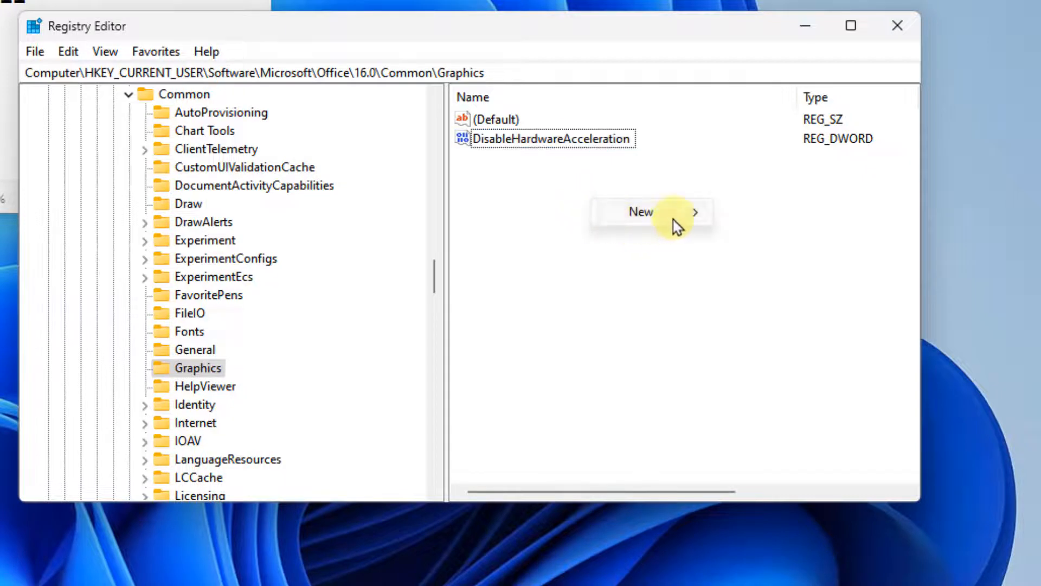
left_click(642, 211)
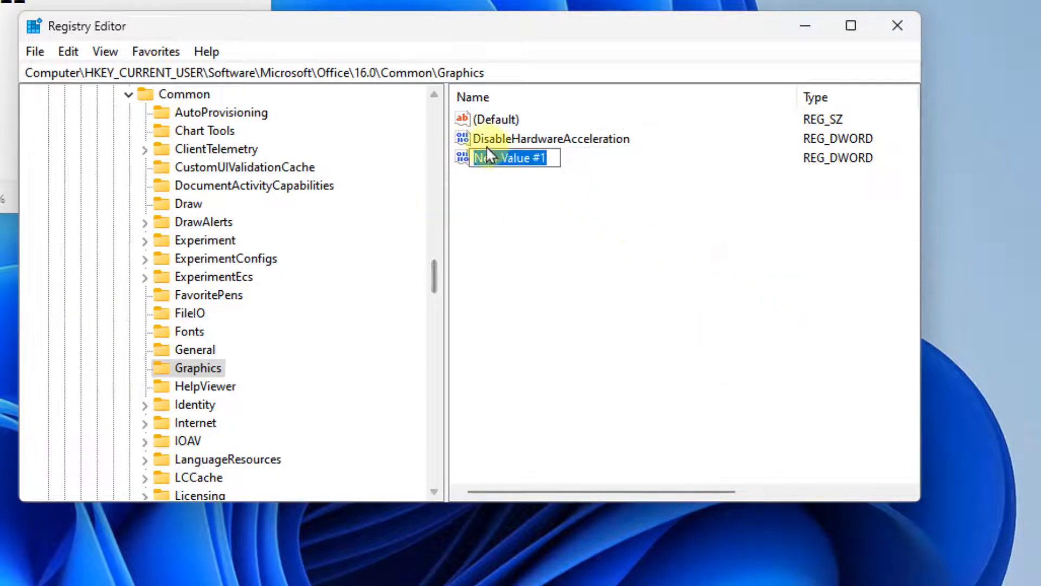
double_click(508, 157)
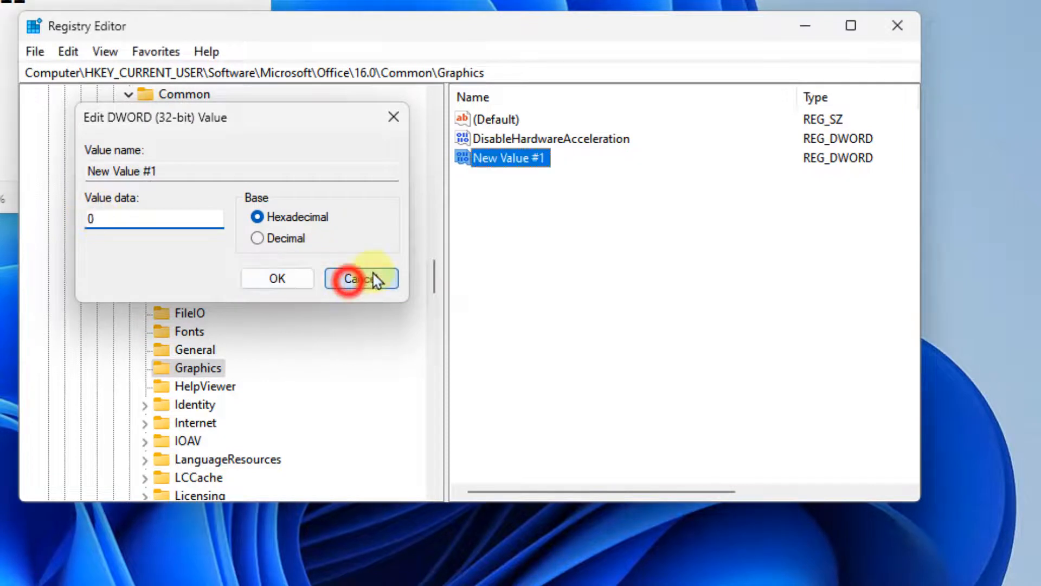
left_click(361, 278)
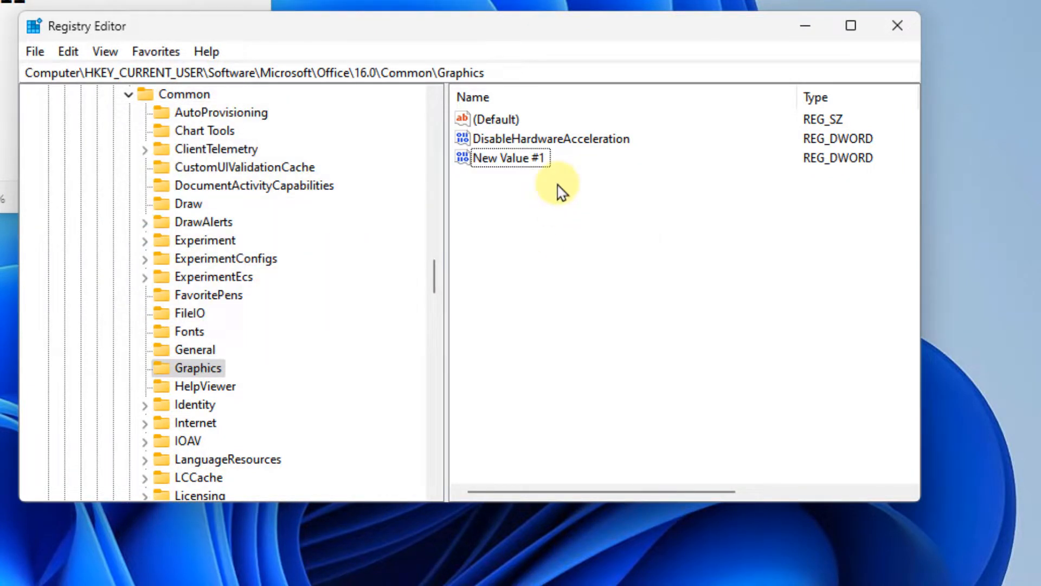